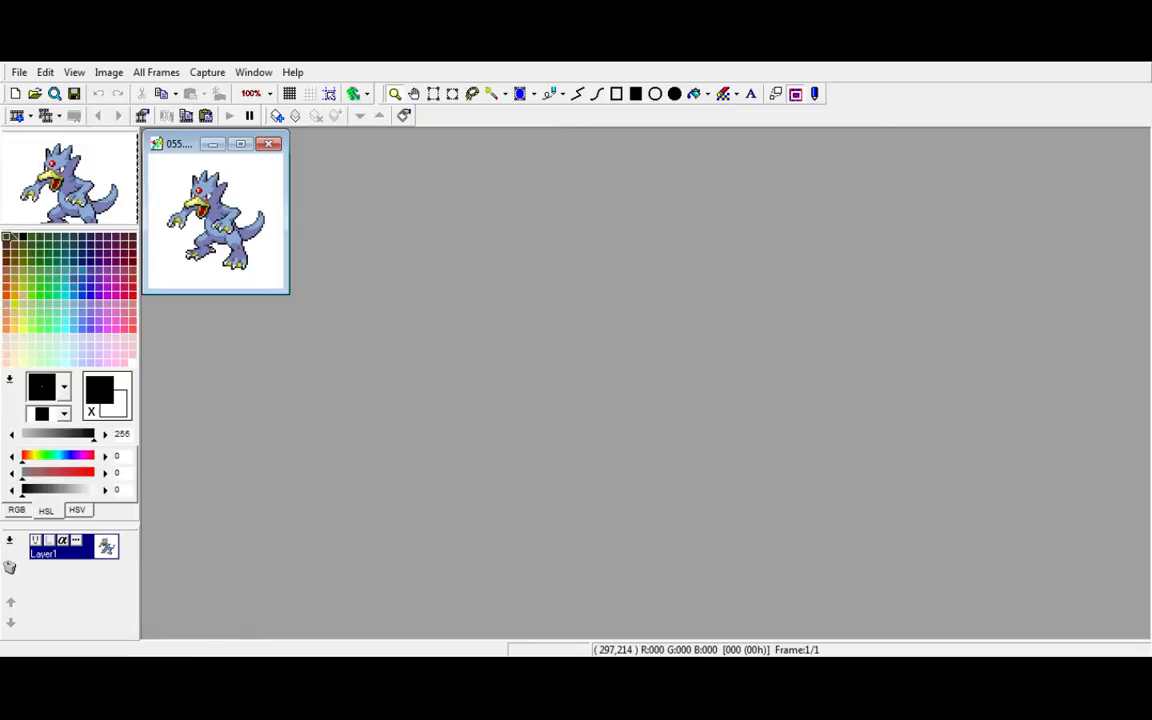
- Reduce the sprite's palette to its own colours via Count Colors/Reduce palette (256 colours)
{"action": "left_click", "coordinate": [240, 144]}
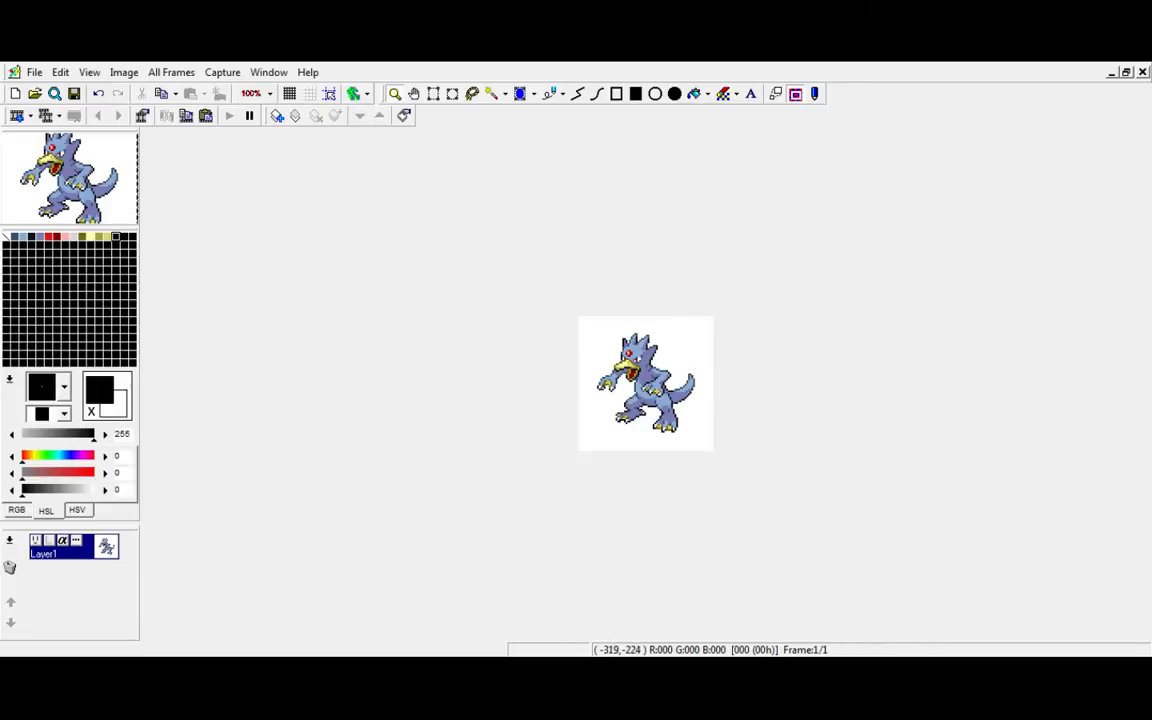
- Zoom in on the monster sprite until individual pixels are editable
{"action": "left_click", "coordinate": [252, 94]}
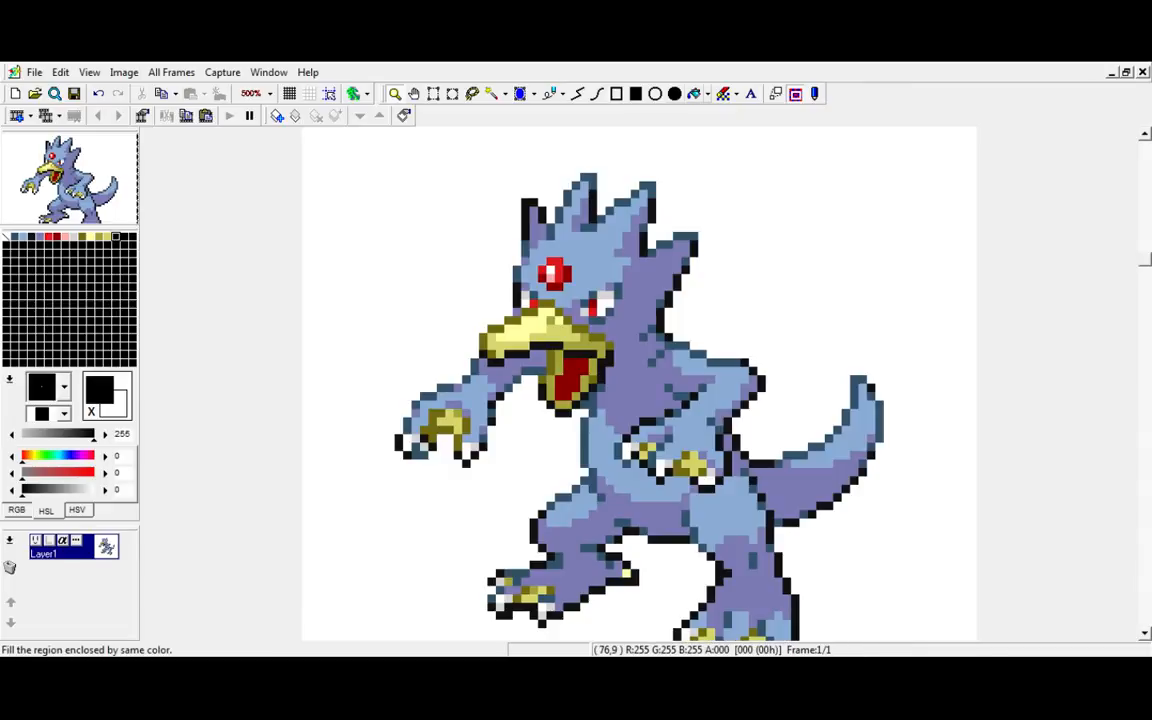